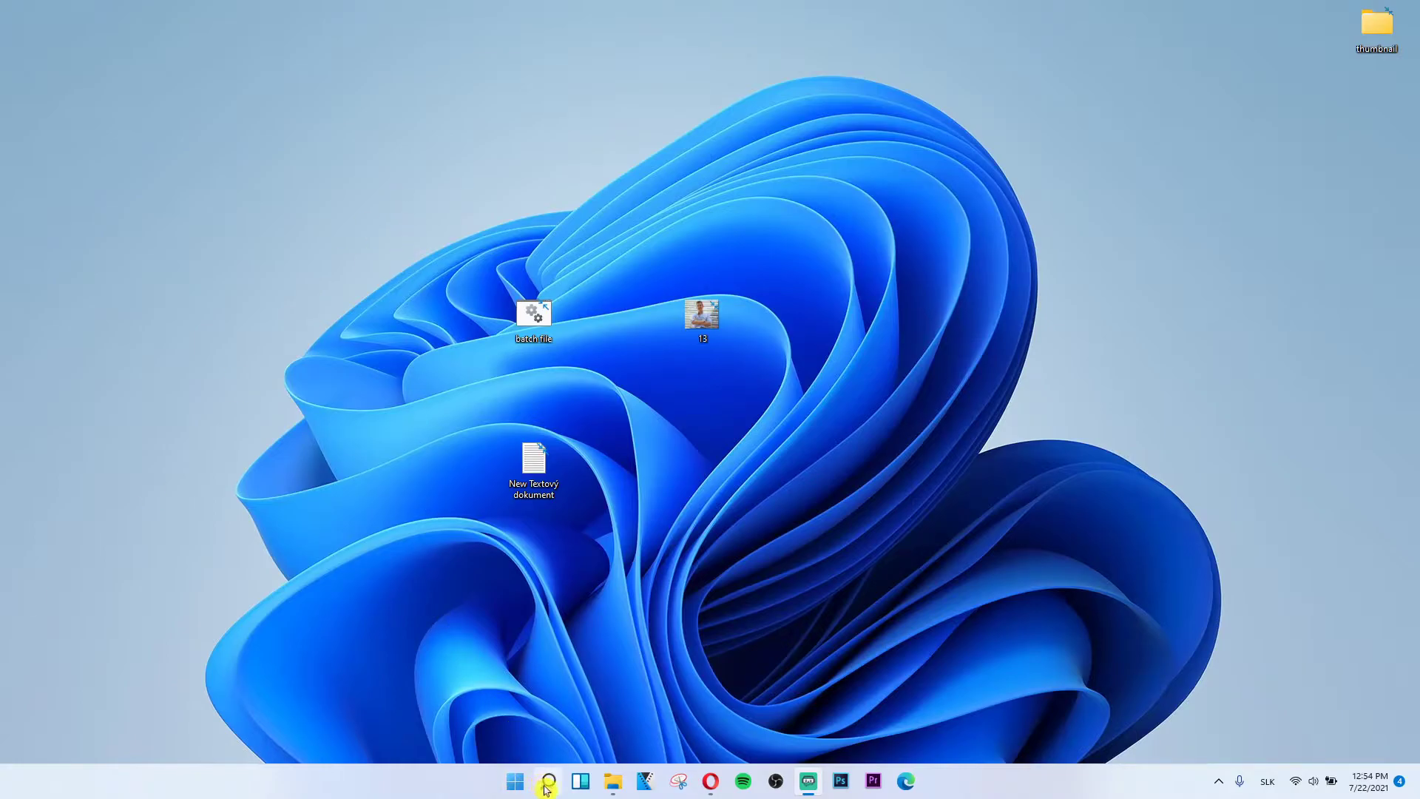
Step: Search Windows for 'control panel' and open the Control Panel best match
{"action": "left_click", "coordinate": [548, 780]}
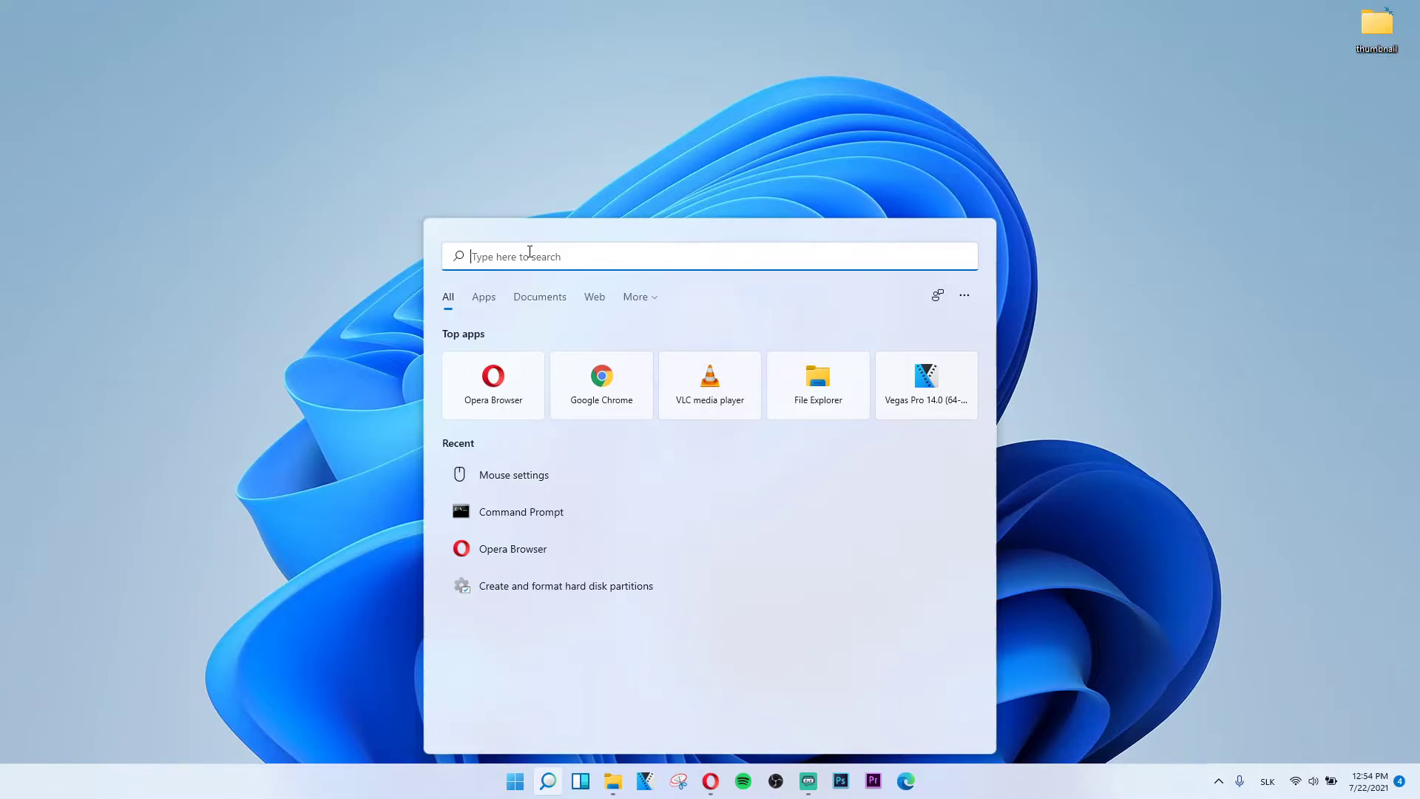
{"action": "type", "text": "c"}
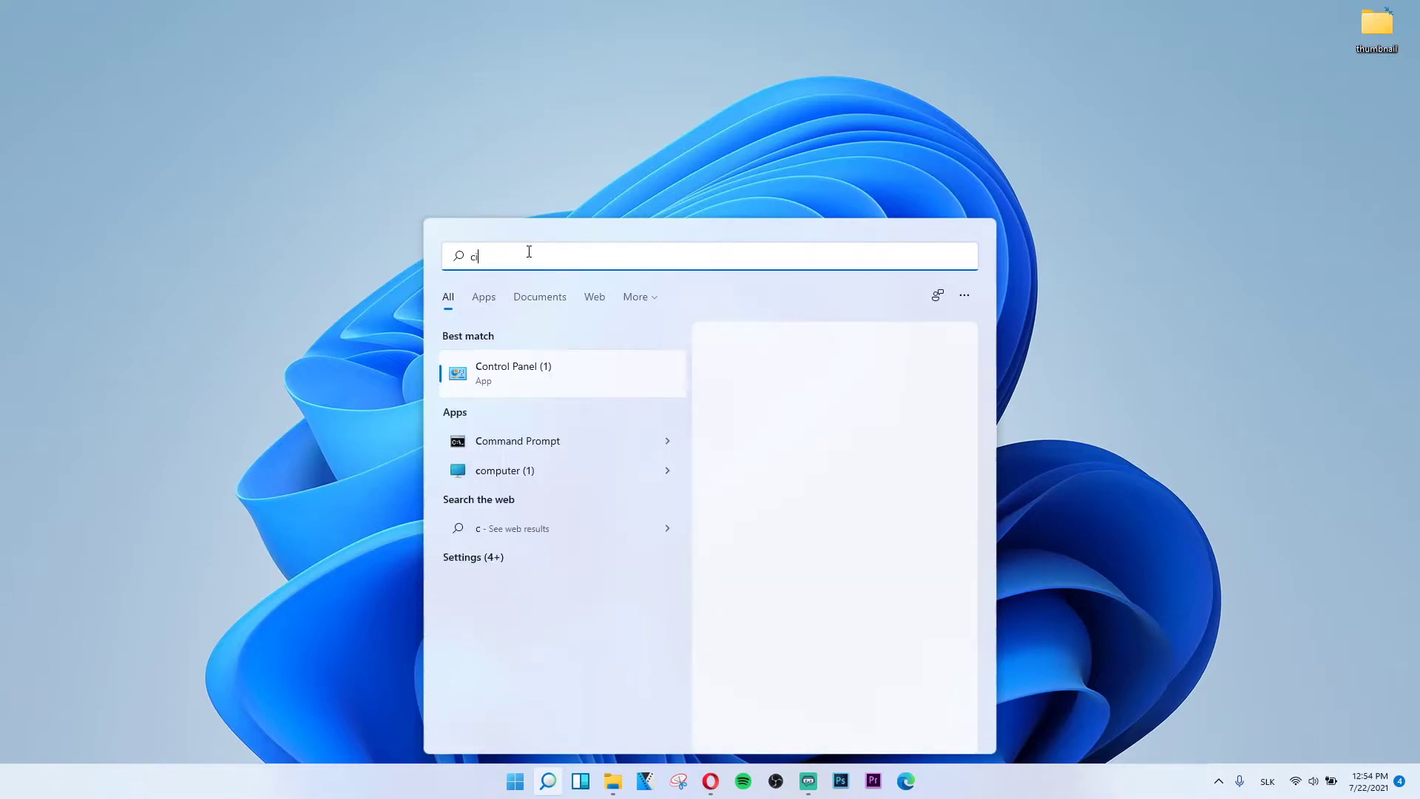
{"action": "type", "text": "ontrol Panel (1)"}
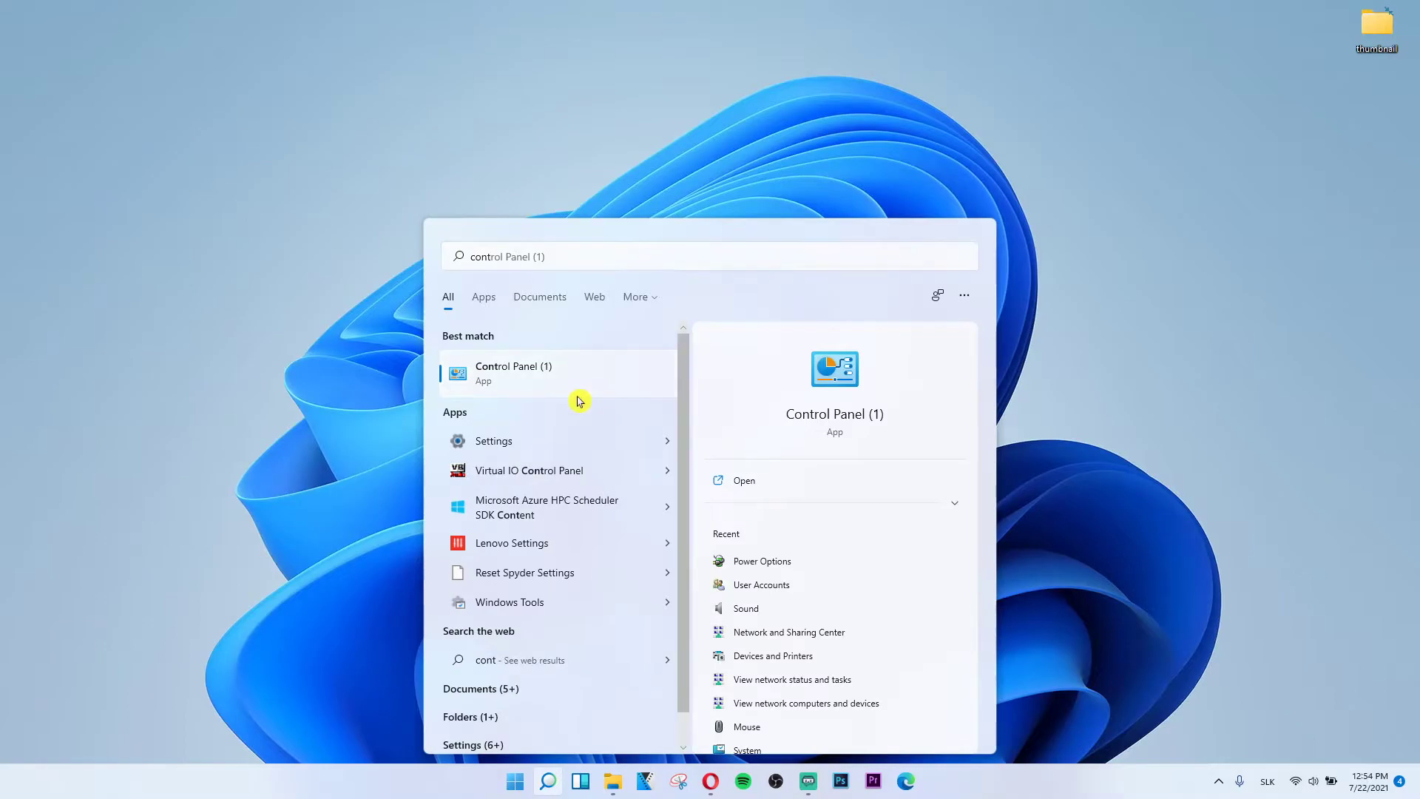
{"action": "left_click", "coordinate": [513, 373]}
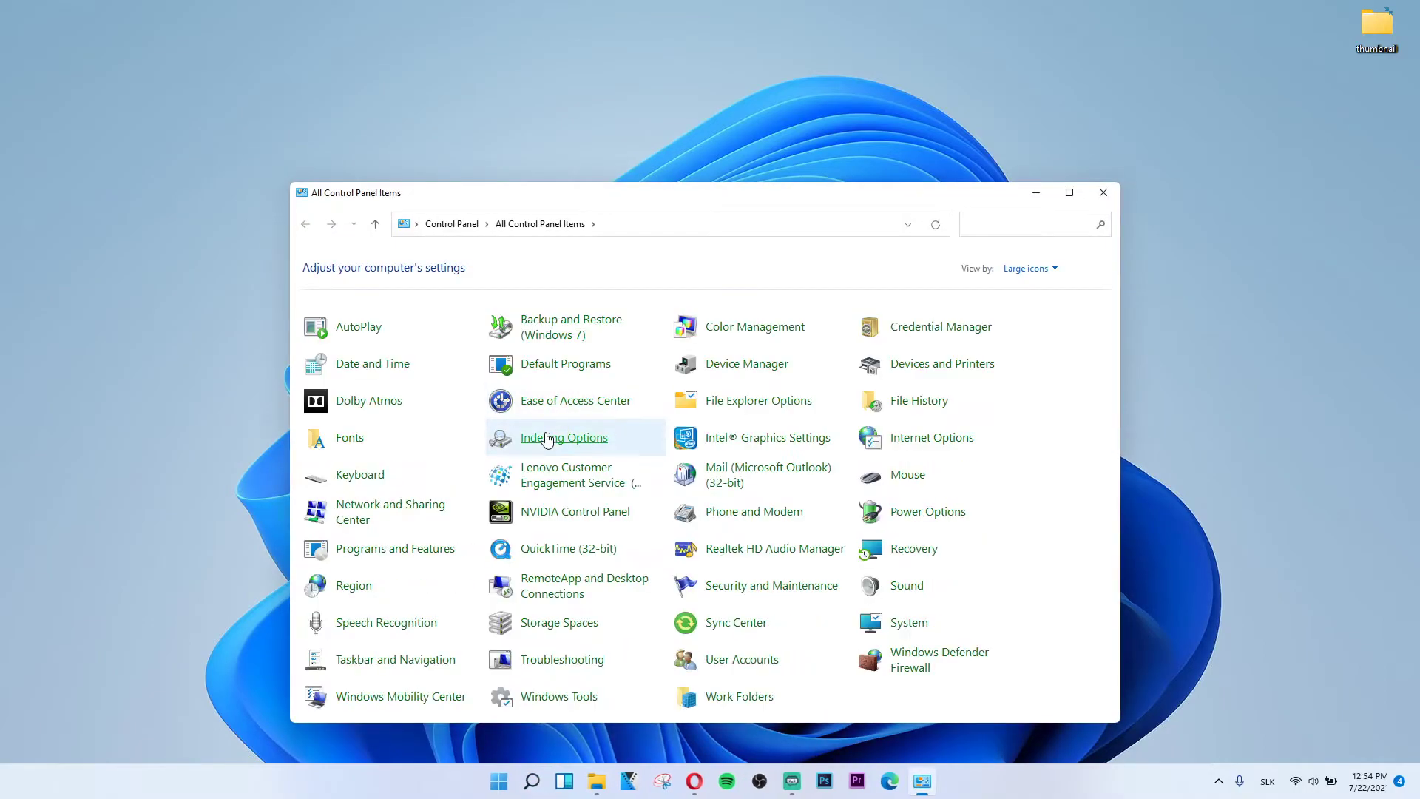
{"action": "mouse_move", "coordinate": [390, 612]}
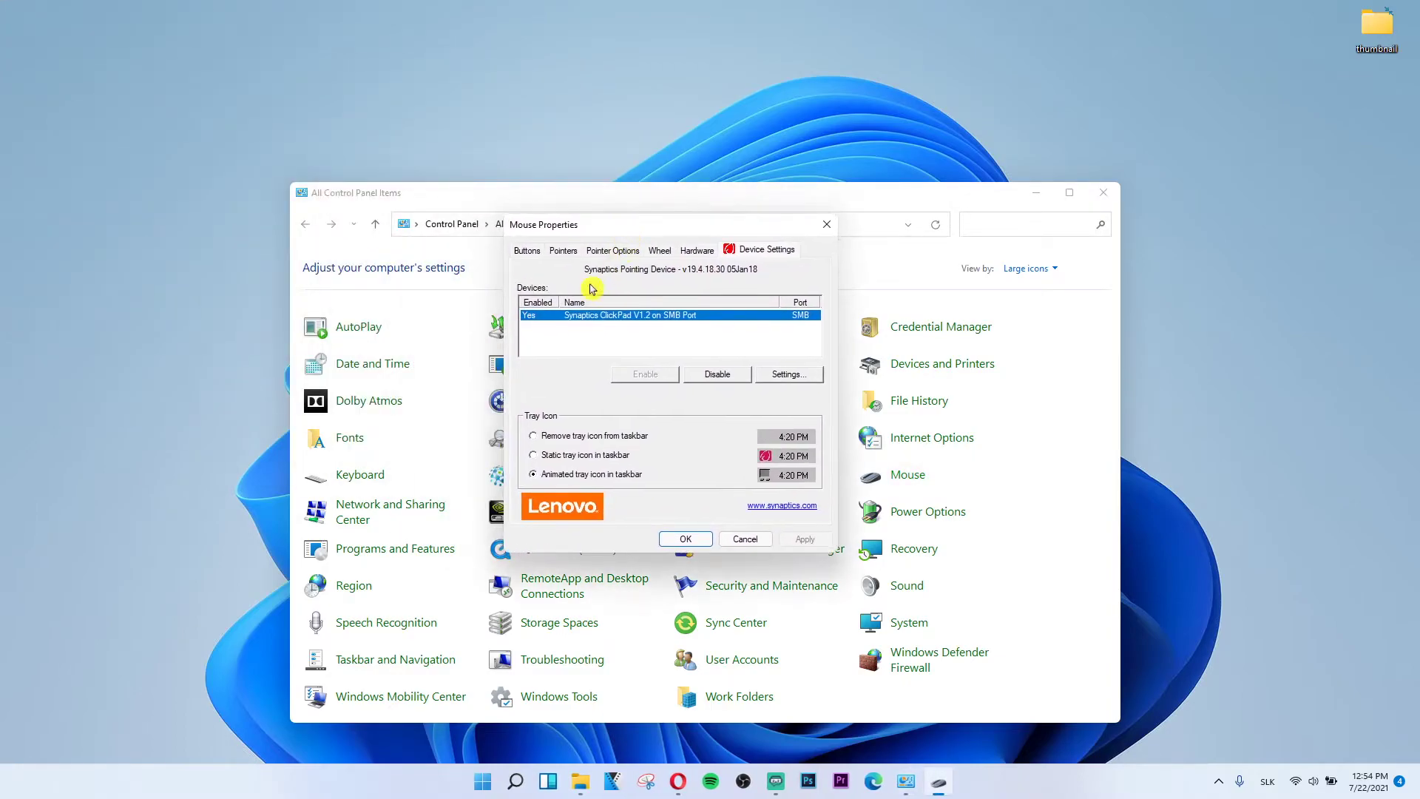
Step: Show the Pointers tab of Mouse Properties, with scheme None and the cursor list
{"action": "left_click", "coordinate": [563, 250]}
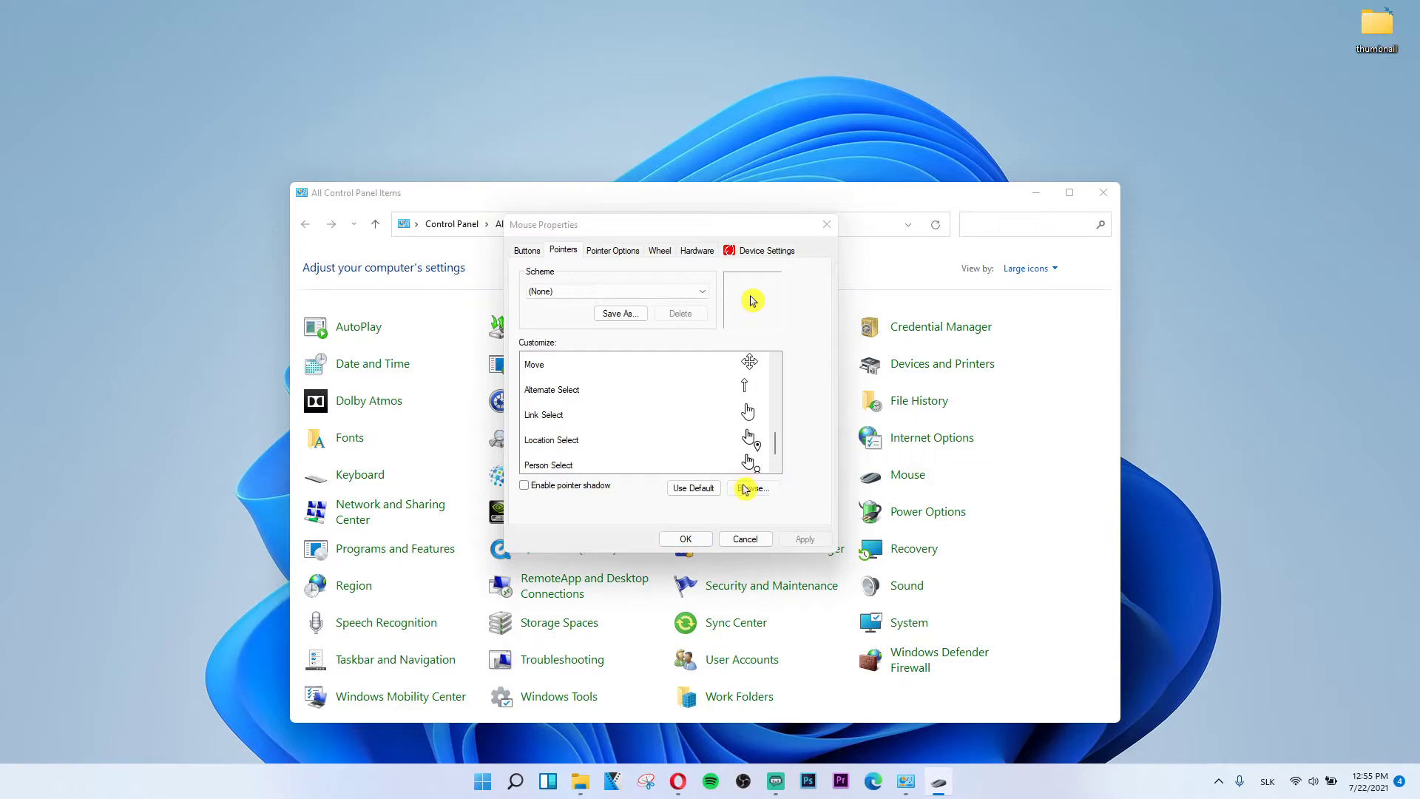
{"action": "left_click", "coordinate": [747, 488]}
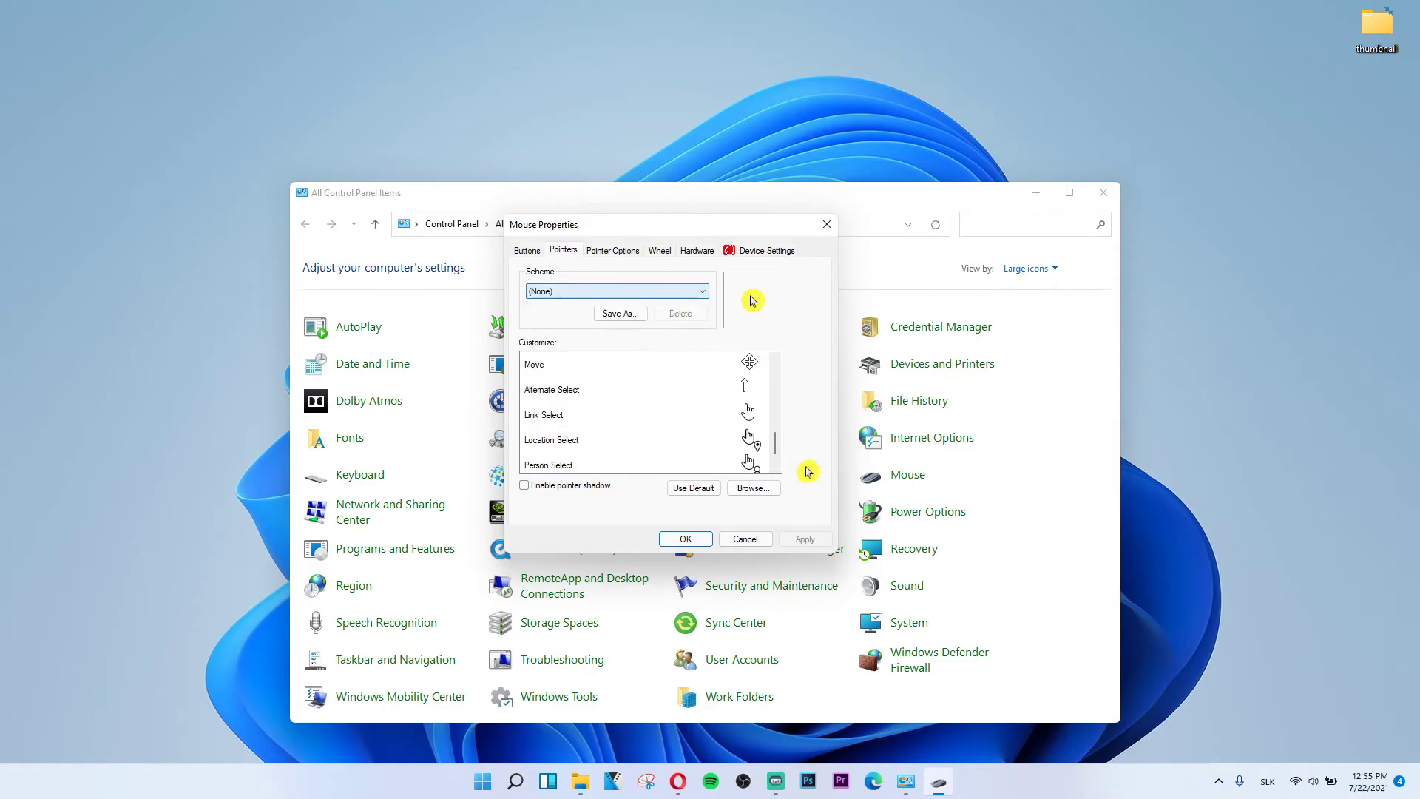
{"action": "left_click", "coordinate": [754, 487]}
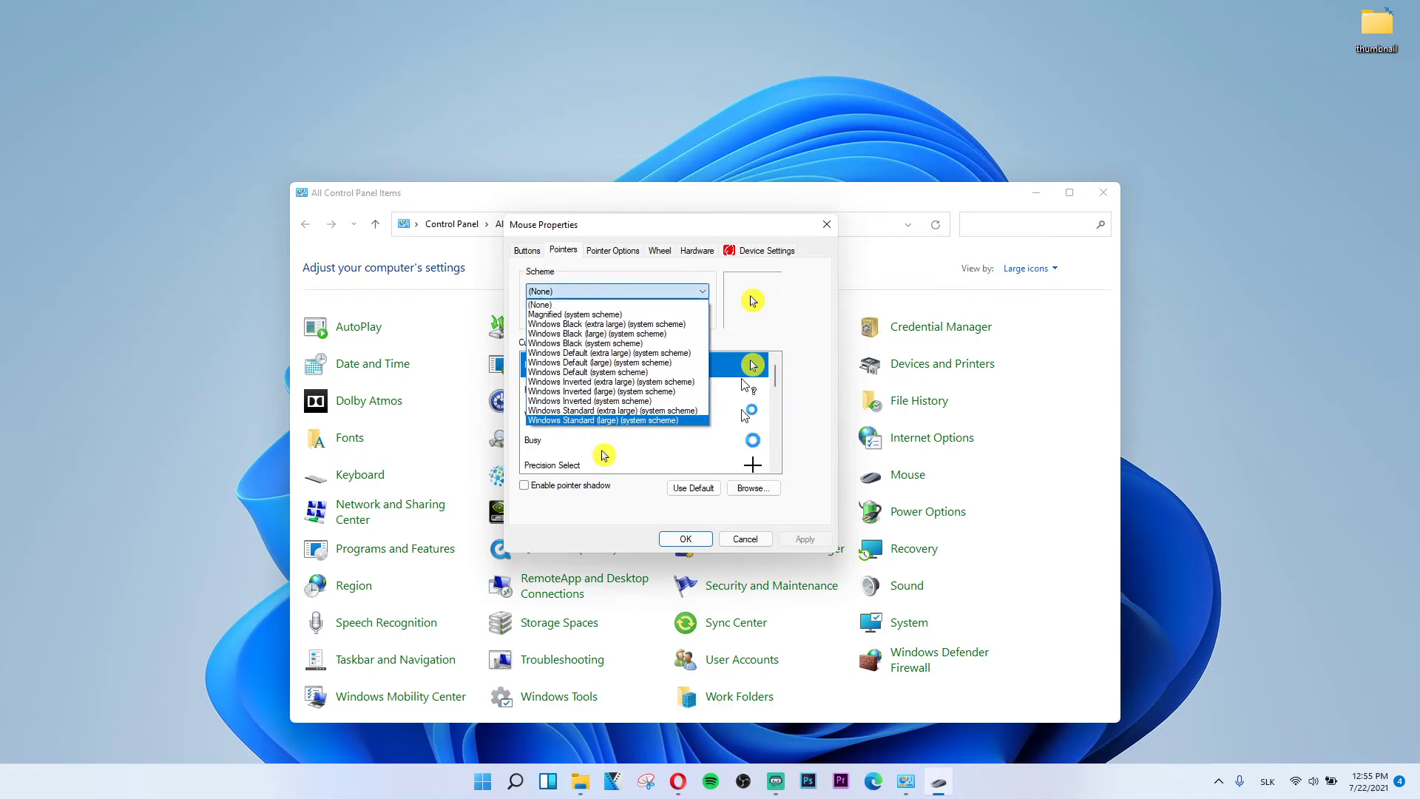
{"action": "left_click", "coordinate": [539, 304]}
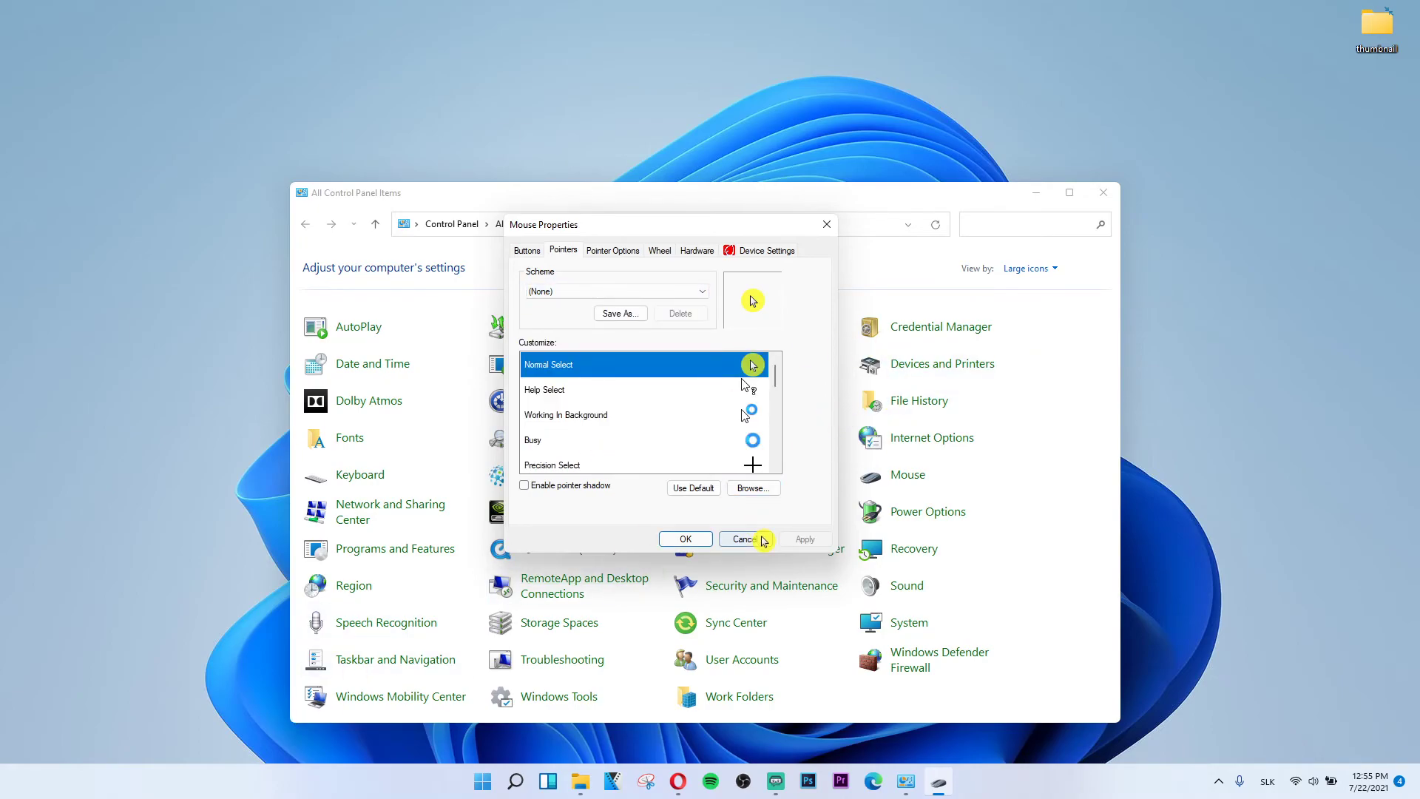